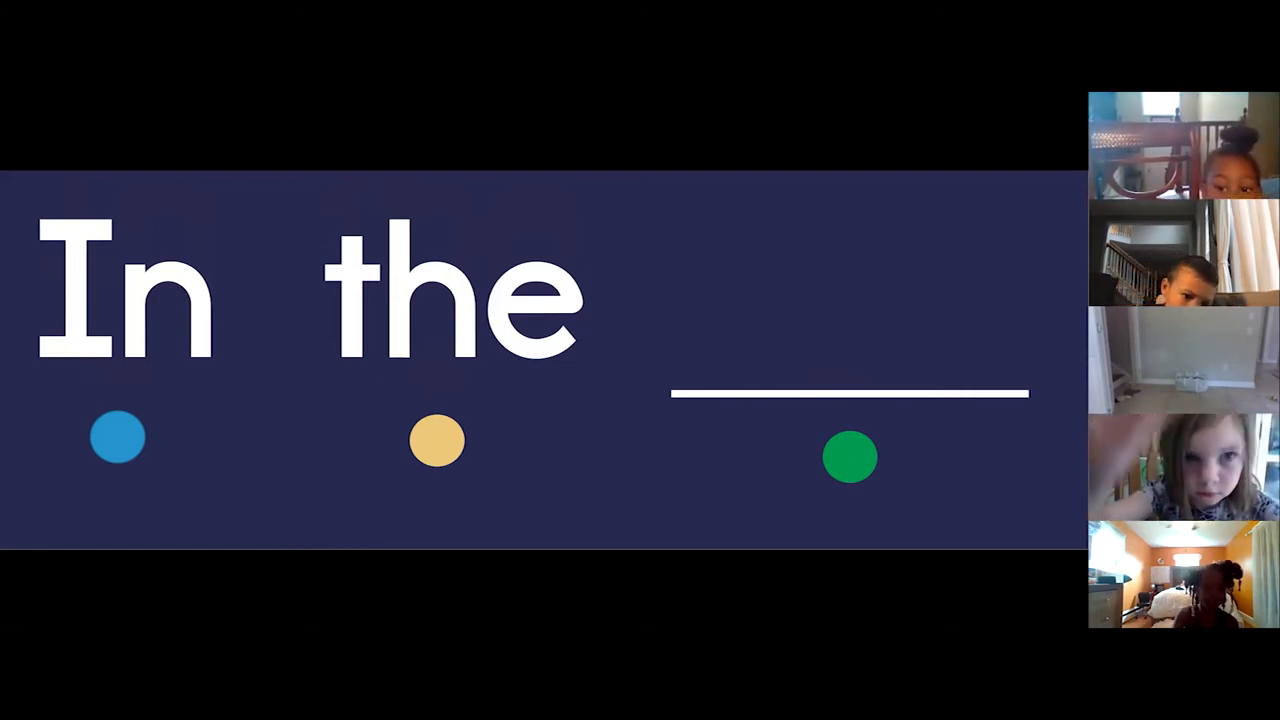
click(118, 437)
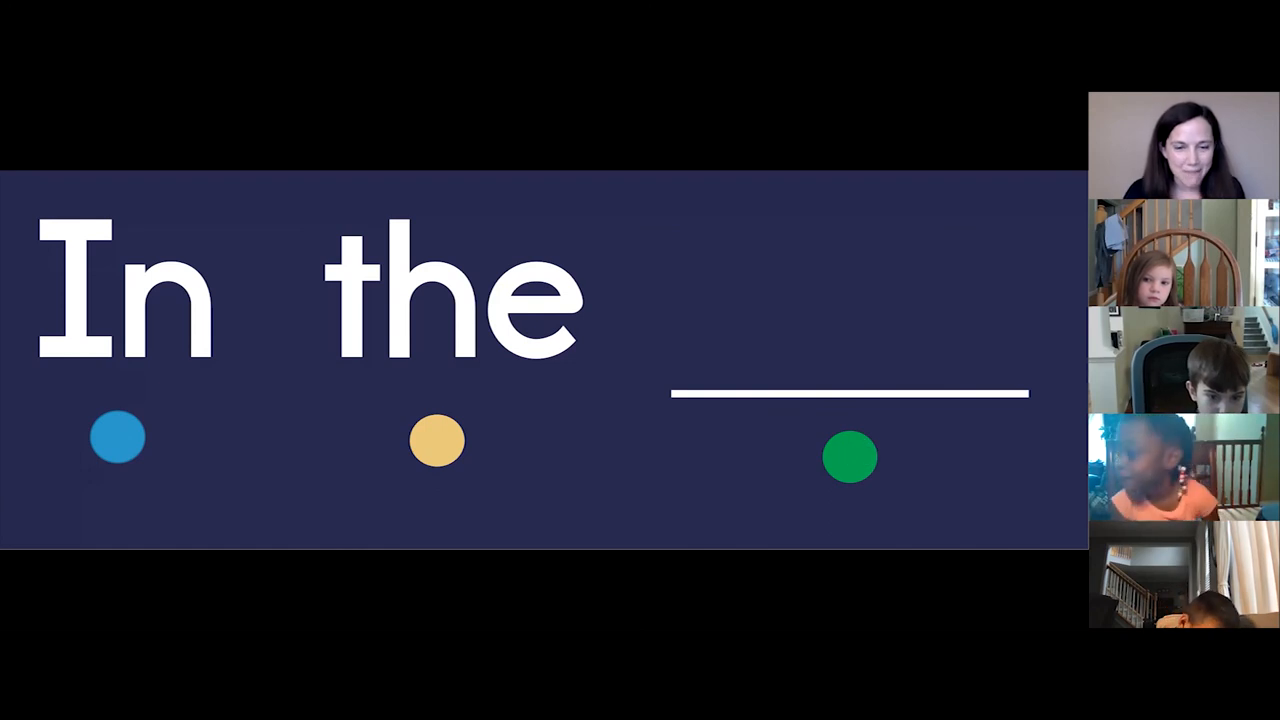
click(117, 437)
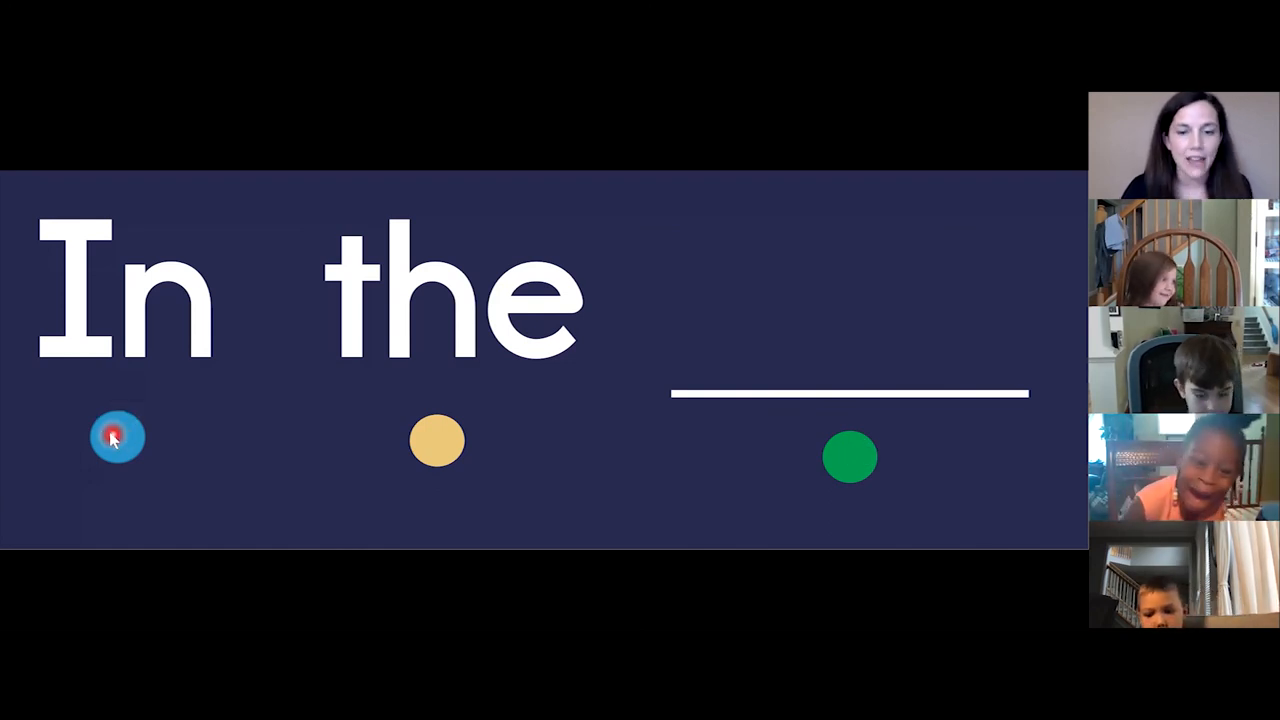